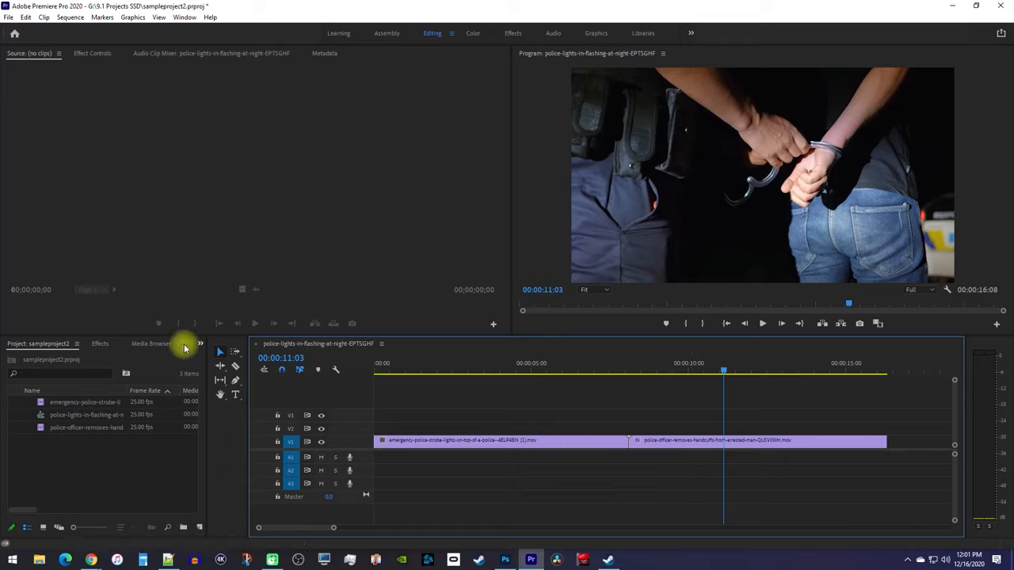
Find the Transform effect in Effects and drop it onto the police strobe lights clip.
left_click(100, 342)
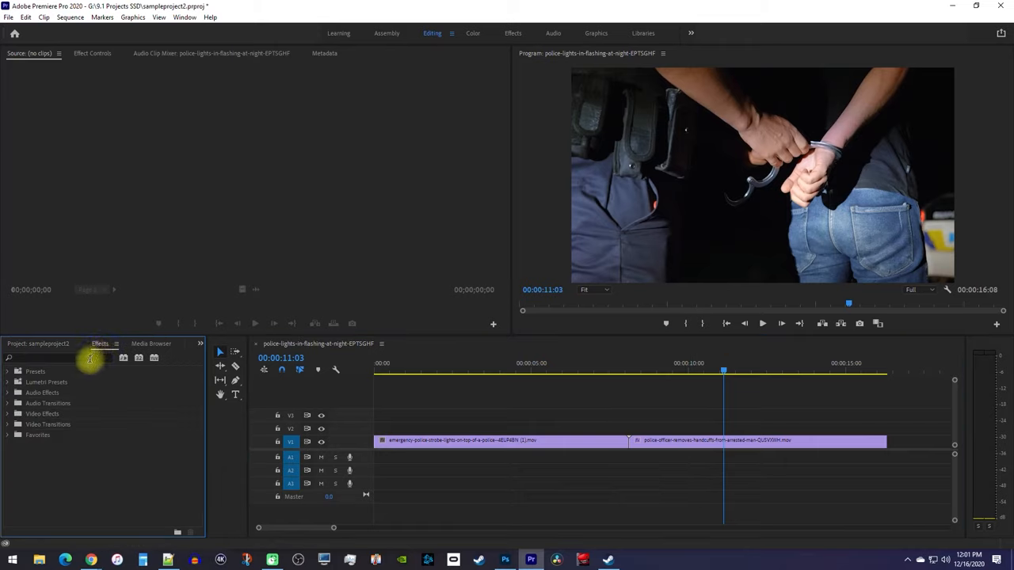
type("transform")
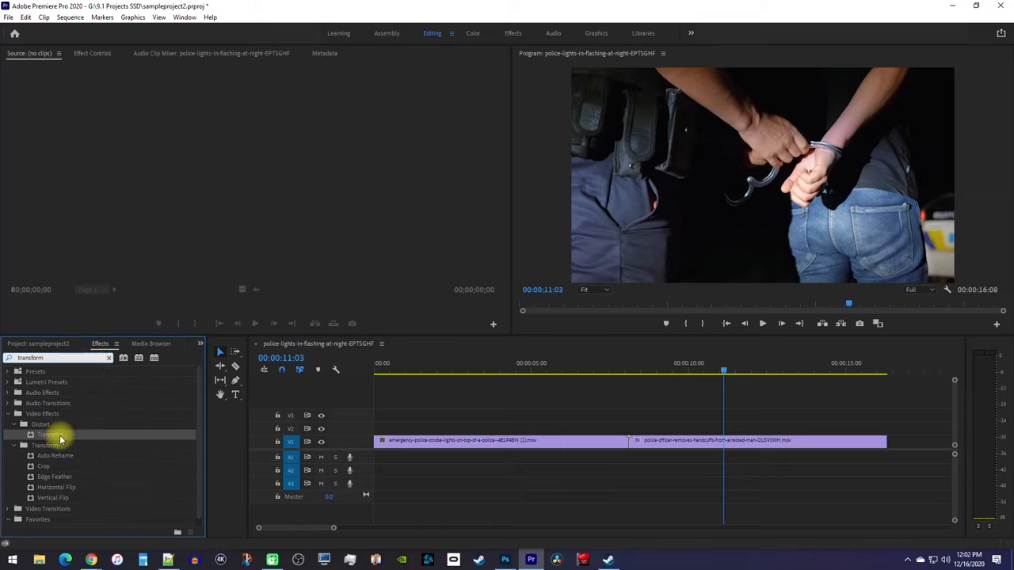
left_click_drag(51, 435, 431, 441)
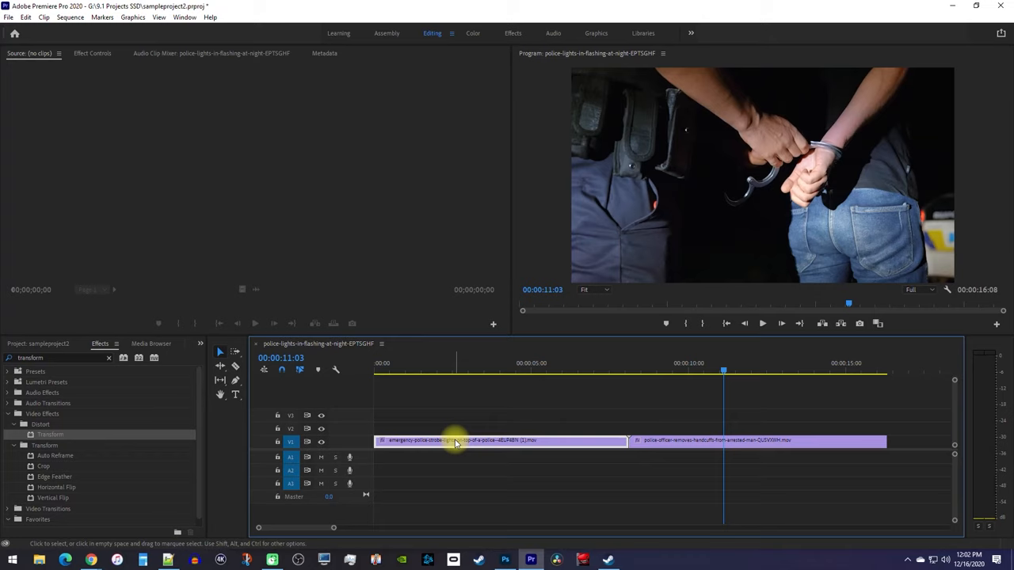
Show the strobe clip's Effect Controls and park the playhead at the cut.
left_click(92, 54)
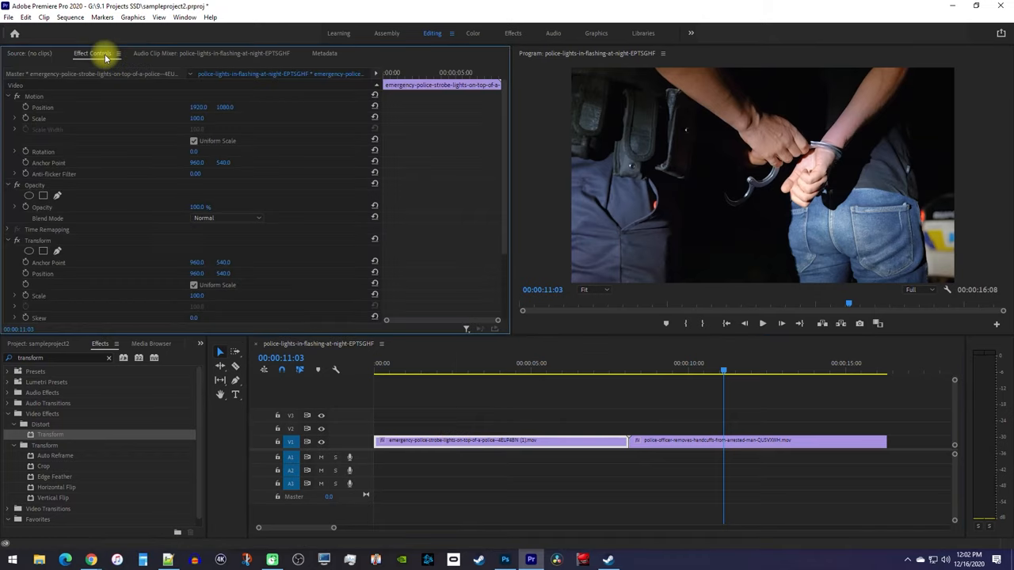
mouse_move(419, 85)
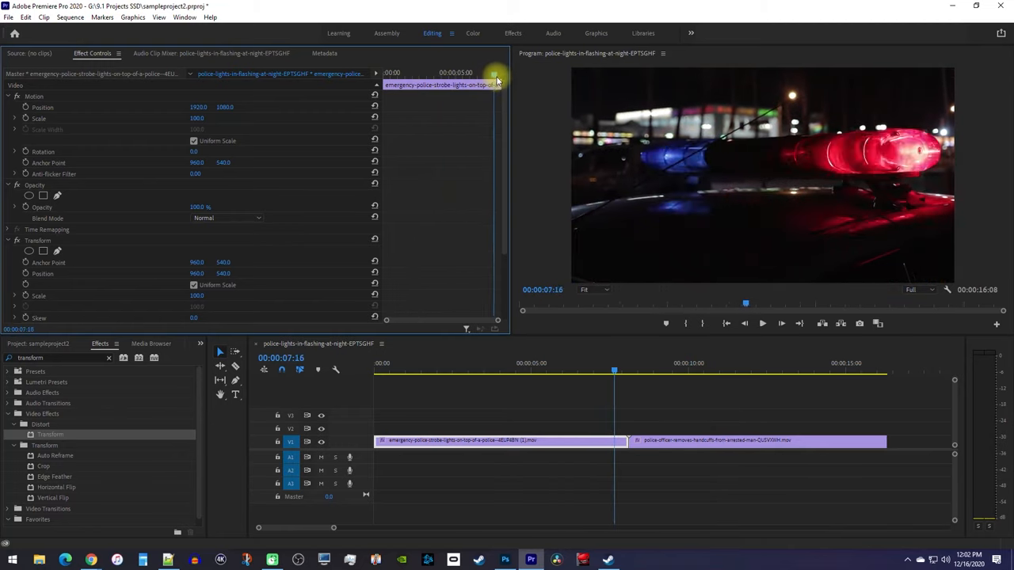
left_click_drag(615, 371, 629, 371)
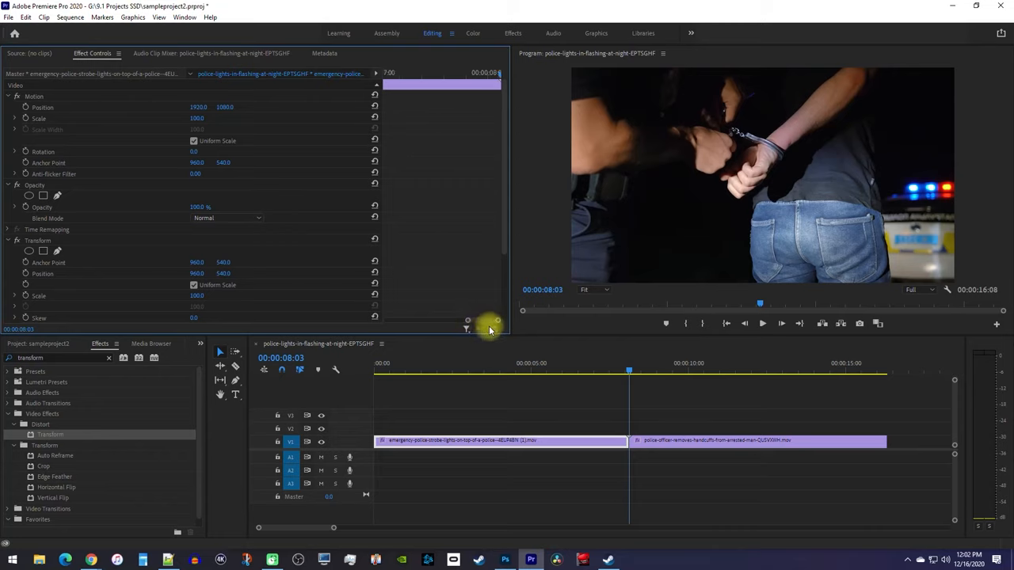
Scroll the Effect Controls down to the Transform Scale property.
scroll("down", 3)
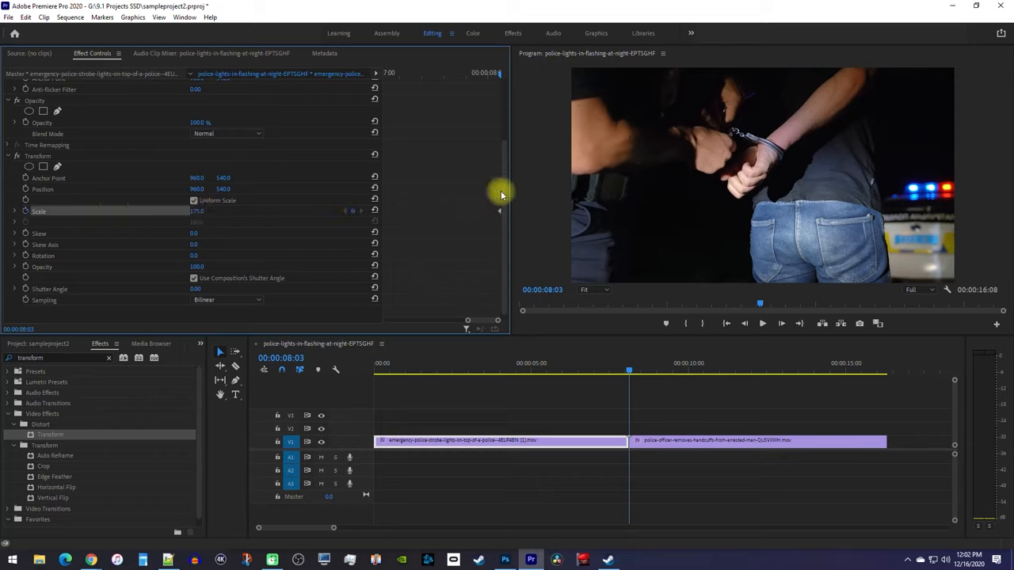
mouse_move(513, 197)
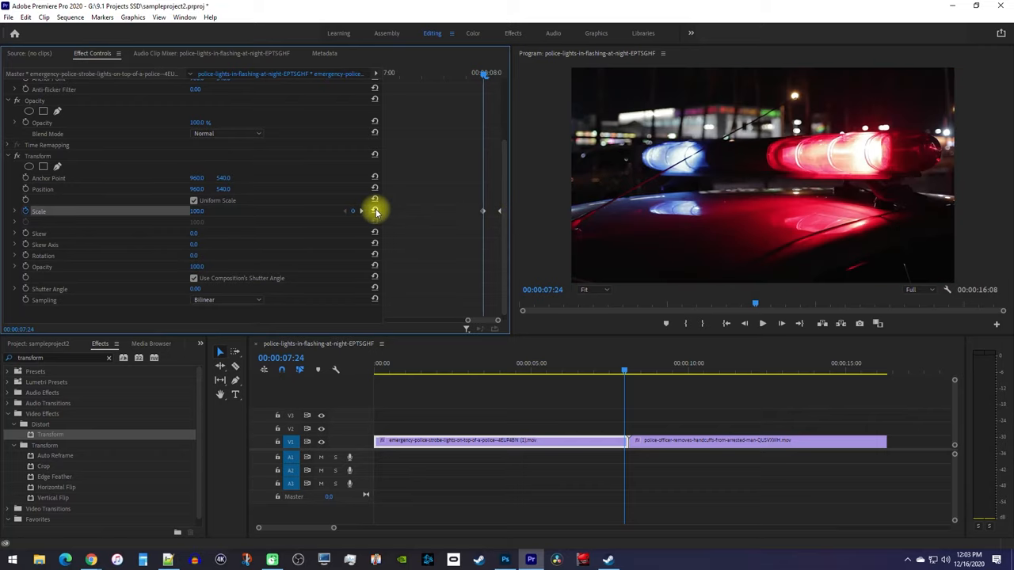
mouse_move(472, 198)
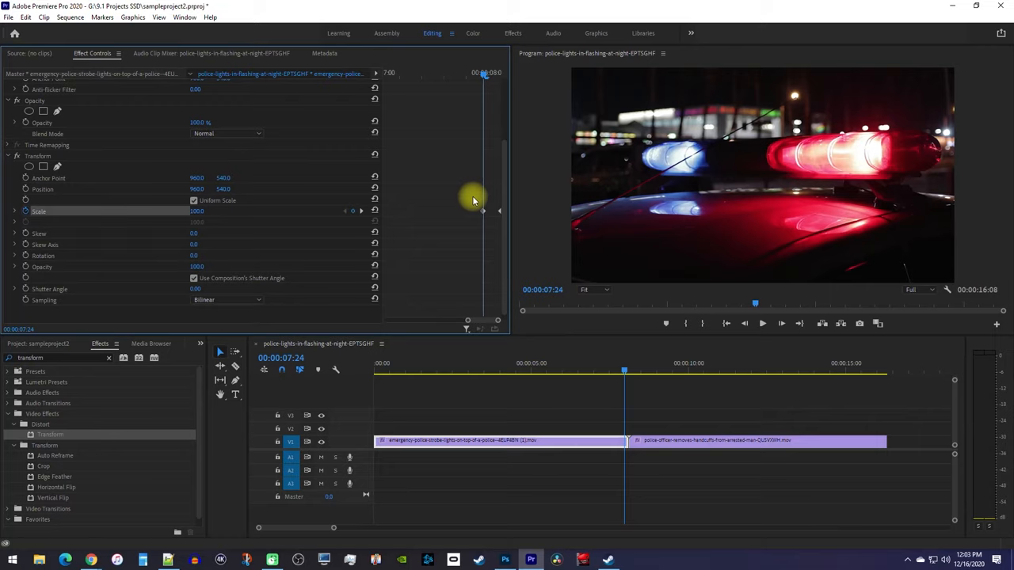
mouse_move(474, 137)
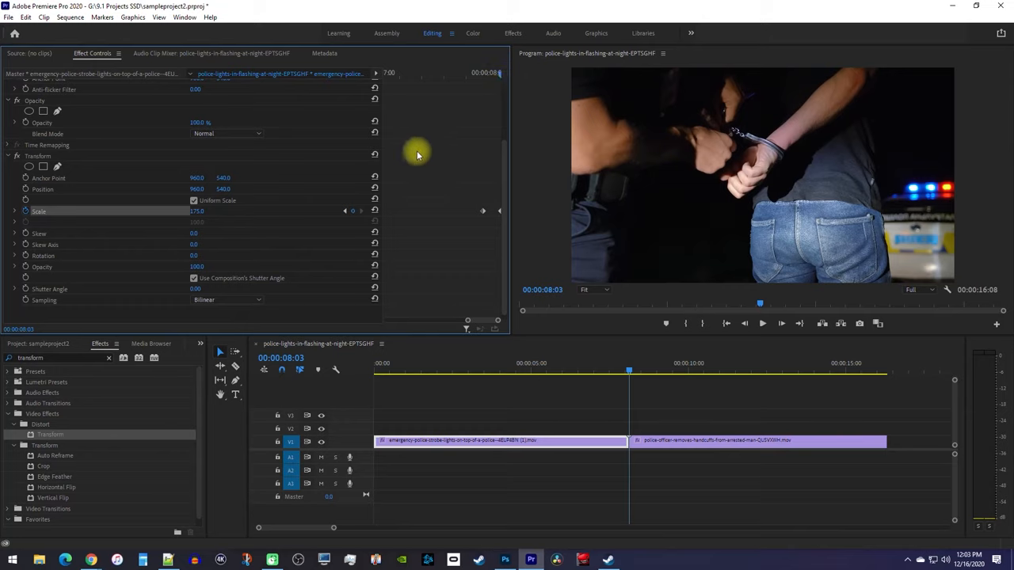
mouse_move(193, 279)
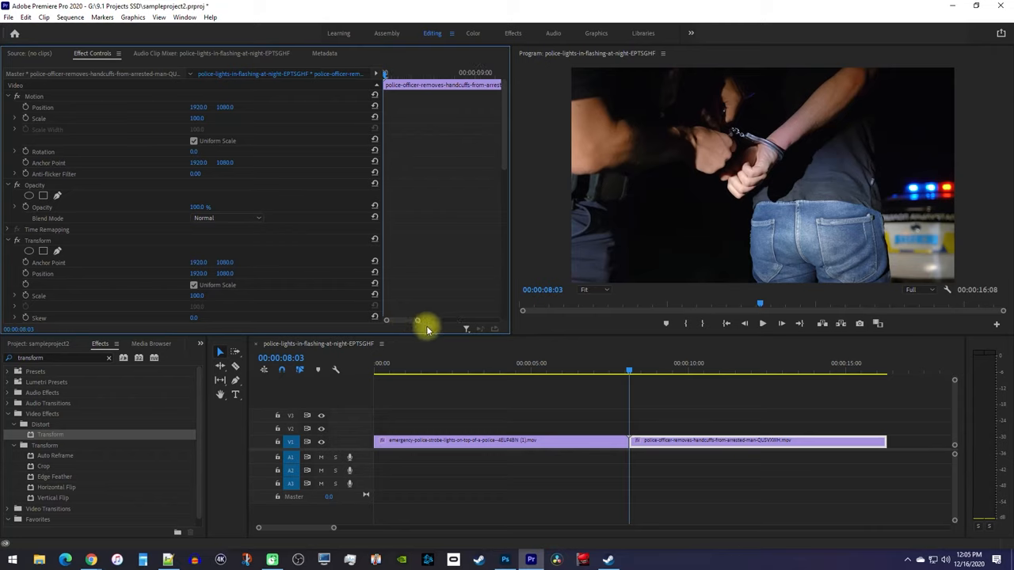
Raise the handcuffs clip's Transform Scale at its start, then scrub across the cut to check the zoom.
scroll("down", 3)
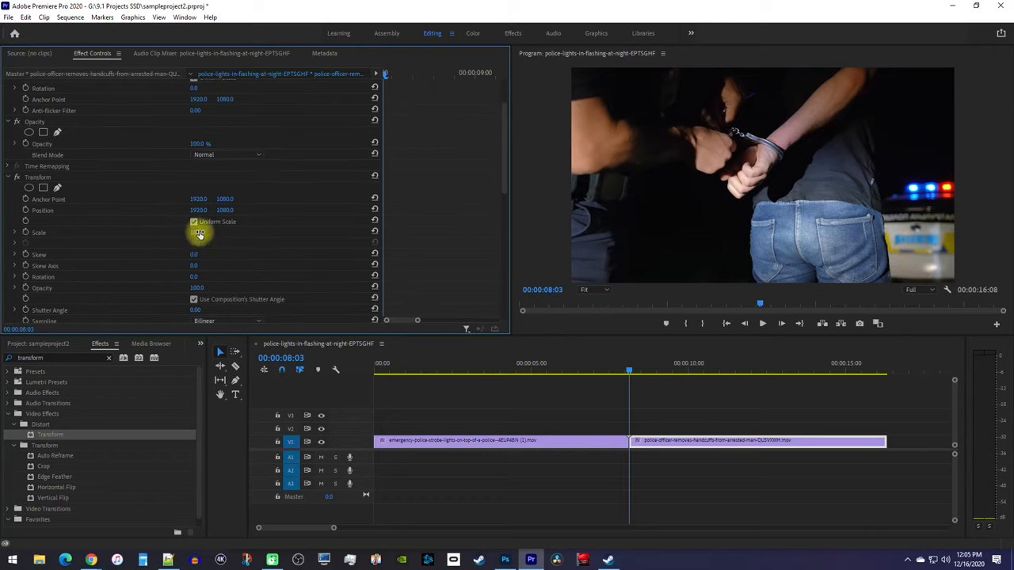
double_click(198, 231)
type("150")
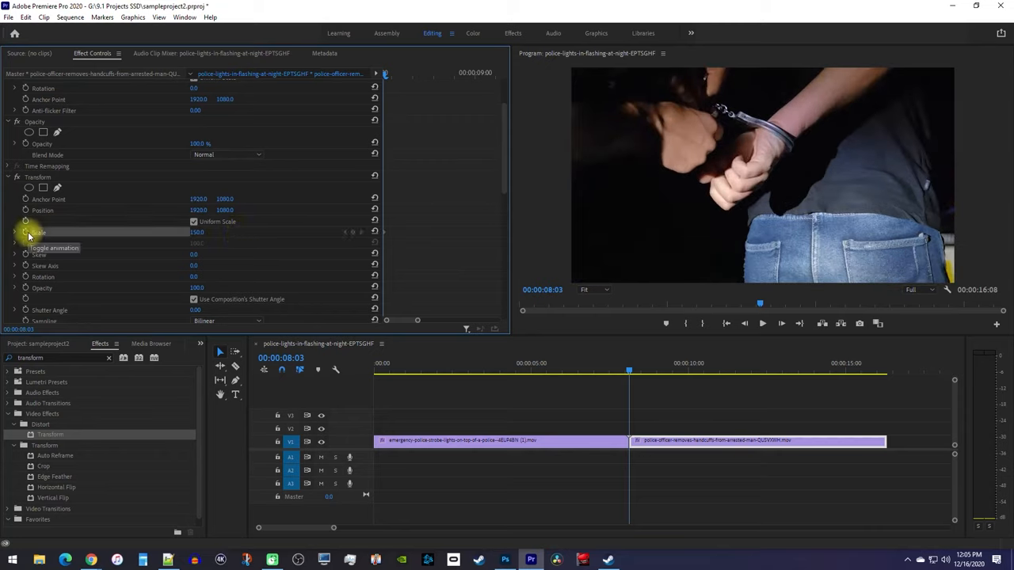
mouse_move(393, 218)
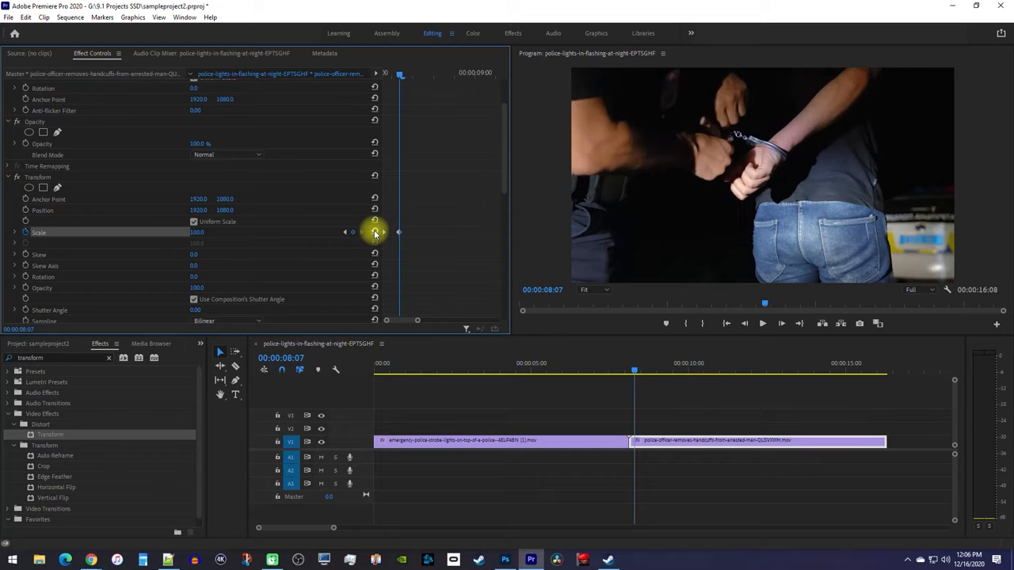
mouse_move(304, 261)
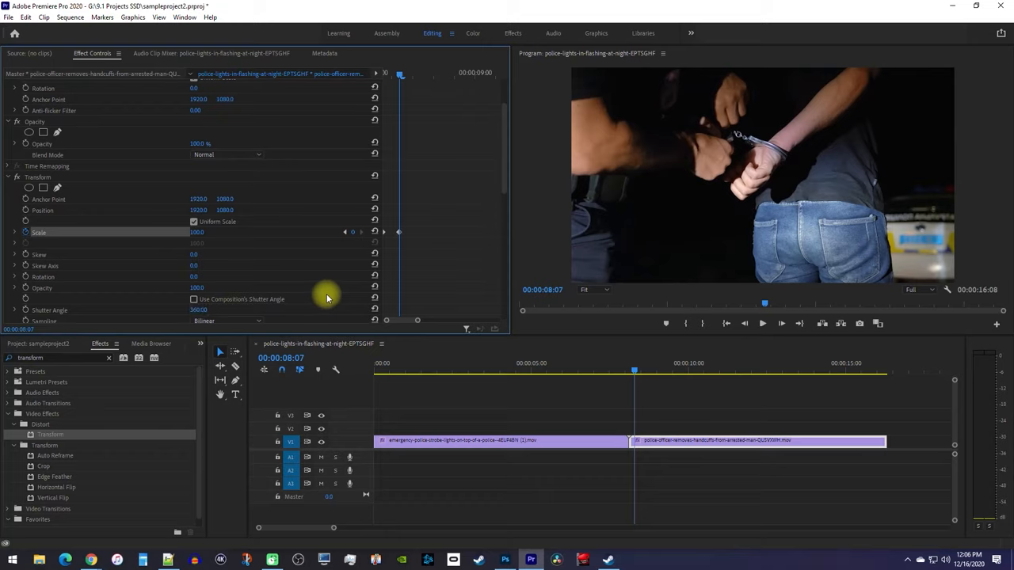
left_click(610, 368)
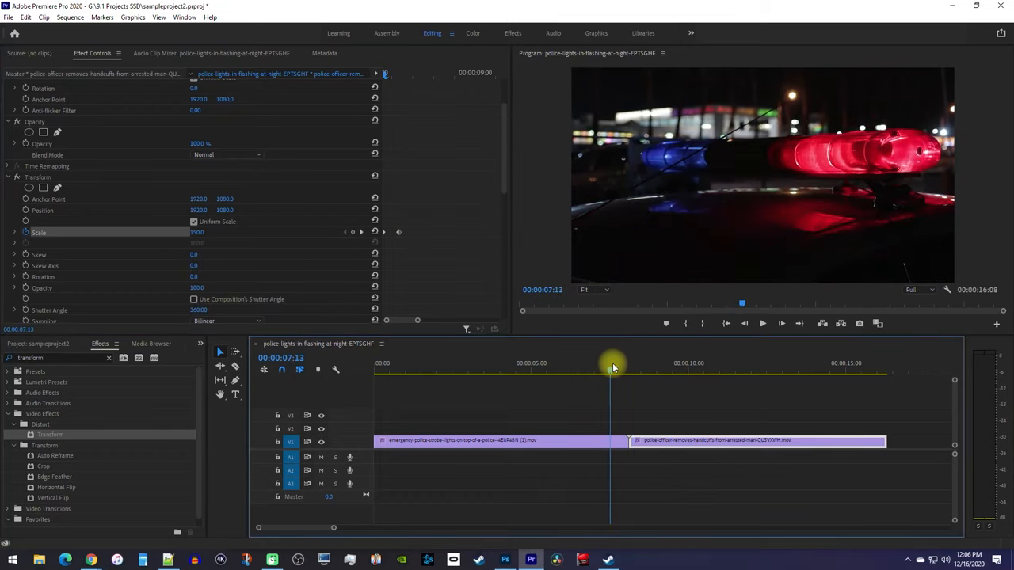
left_click(637, 371)
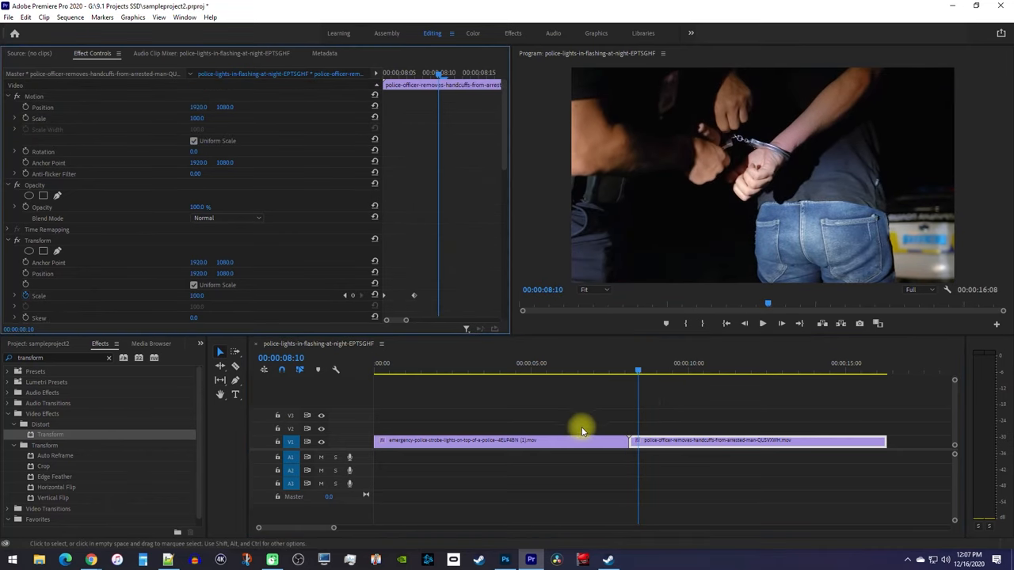
Apply Ease In / Ease Out temporal interpolation to the Scale keyframes on both clips.
left_click(499, 441)
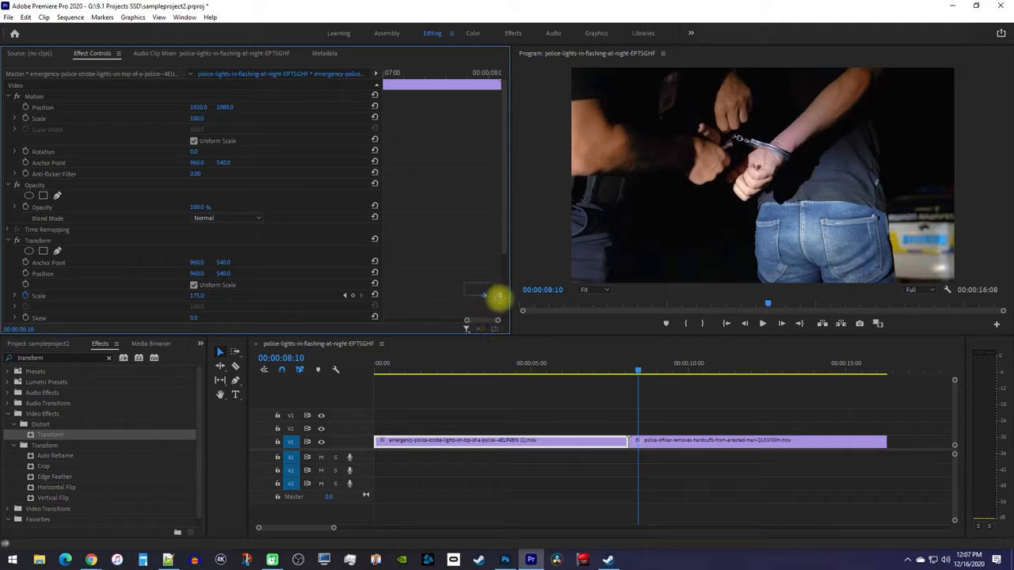
mouse_move(485, 301)
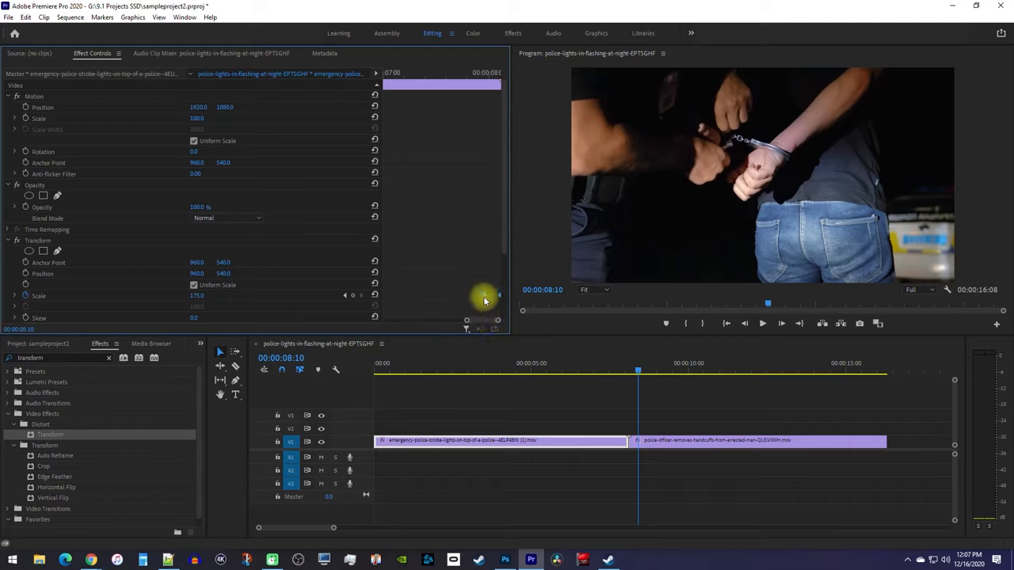
right_click(485, 300)
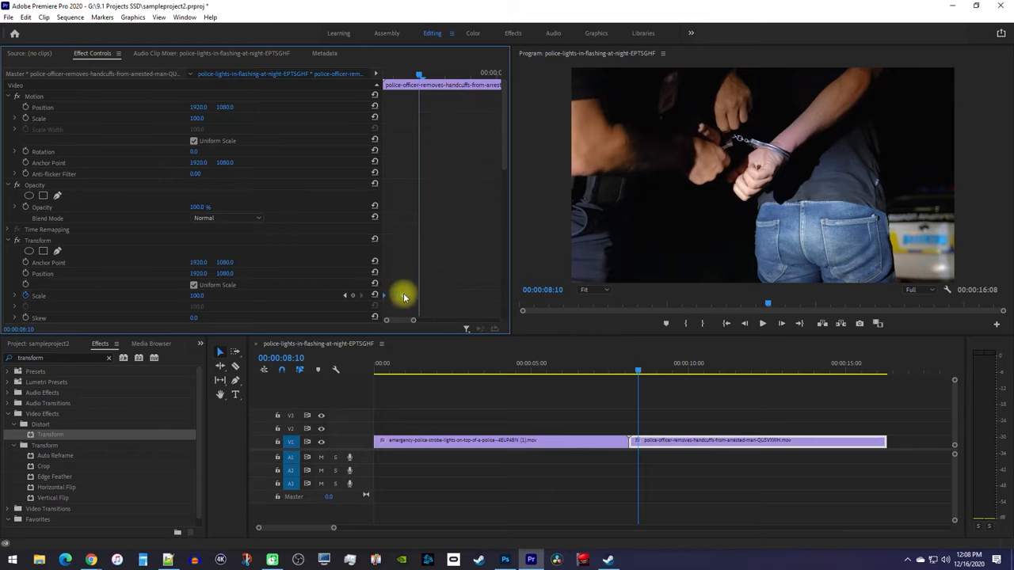
right_click(404, 298)
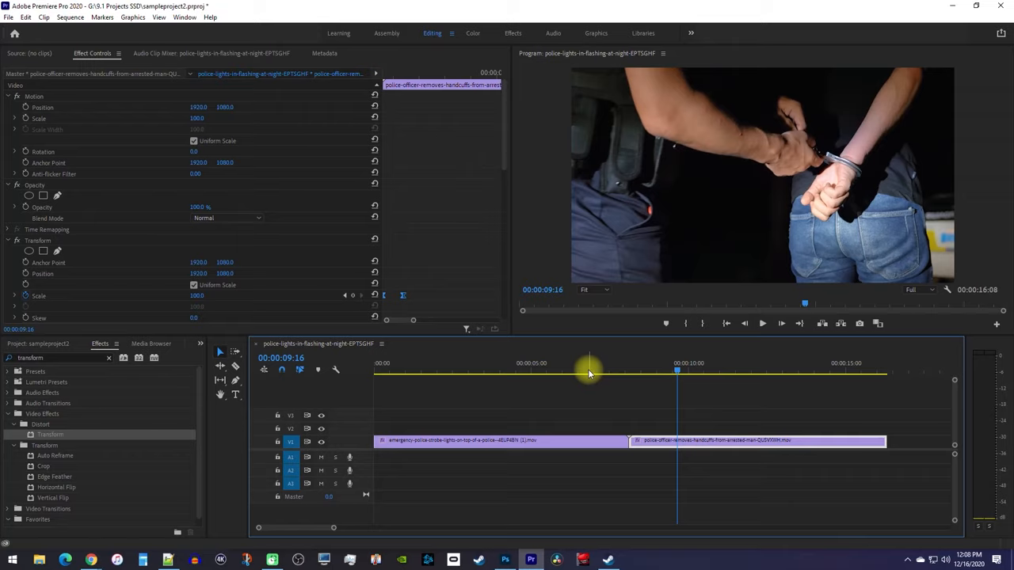
mouse_move(436, 305)
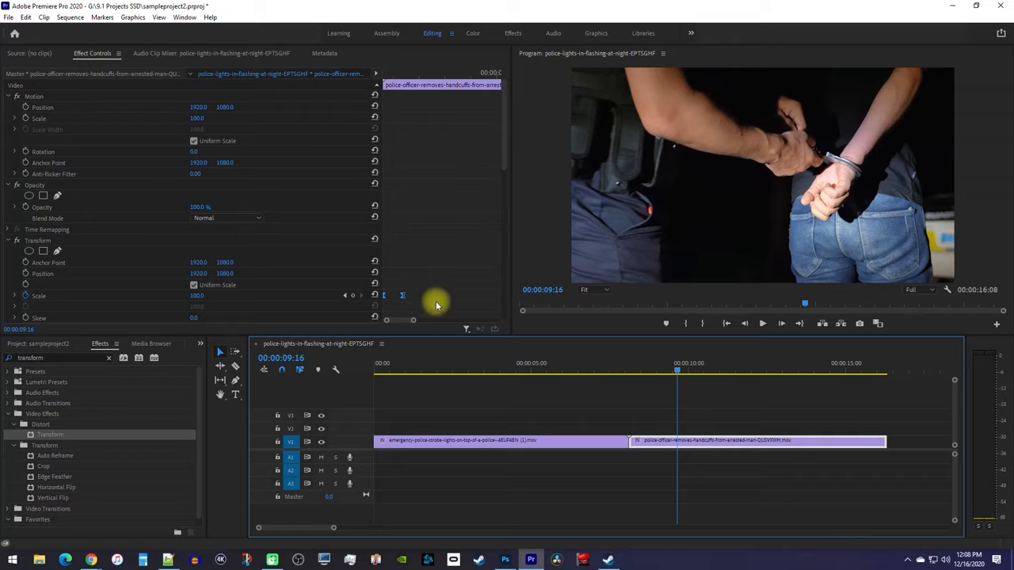
mouse_move(404, 300)
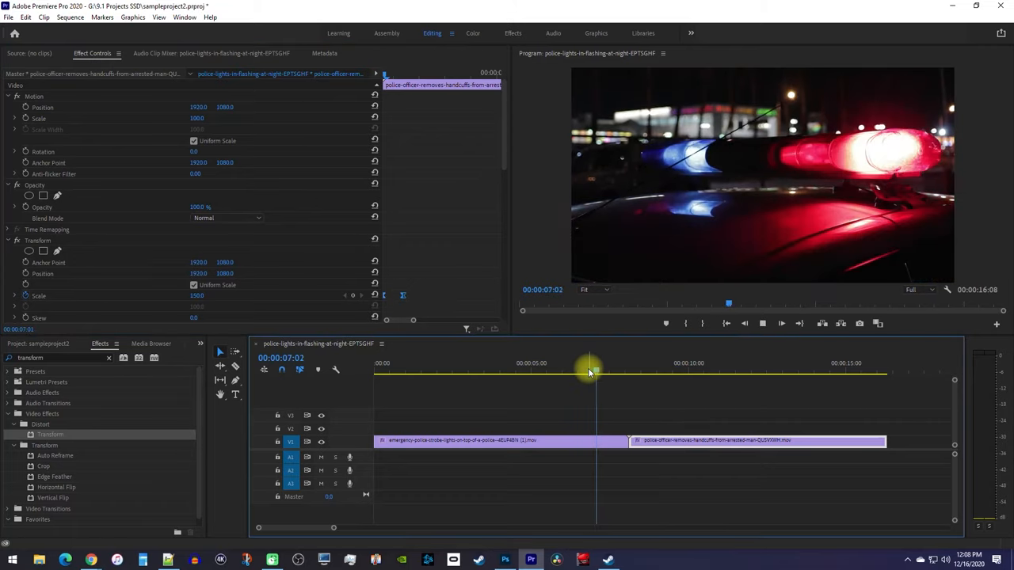
left_click(659, 371)
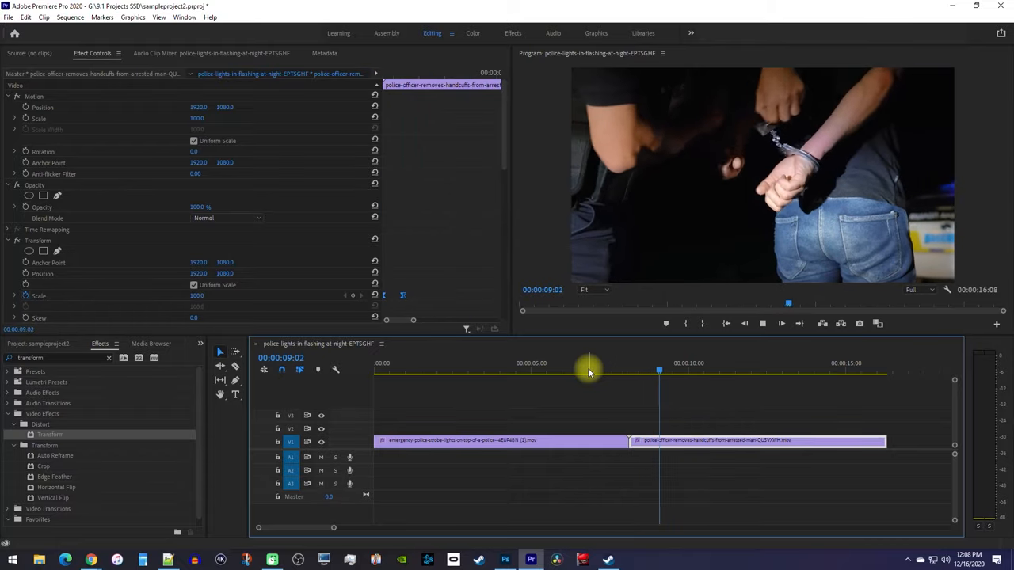